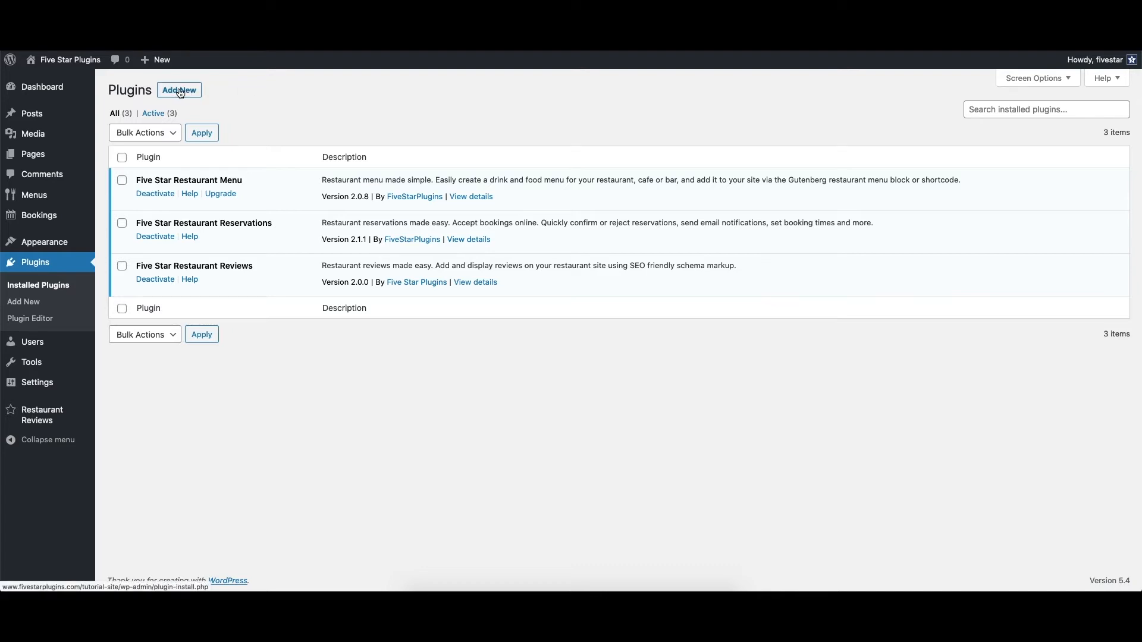
Search plugins for 'business profile', then install and activate Five Star Business Profile and Schema
{"action": "left_click", "coordinate": [178, 90]}
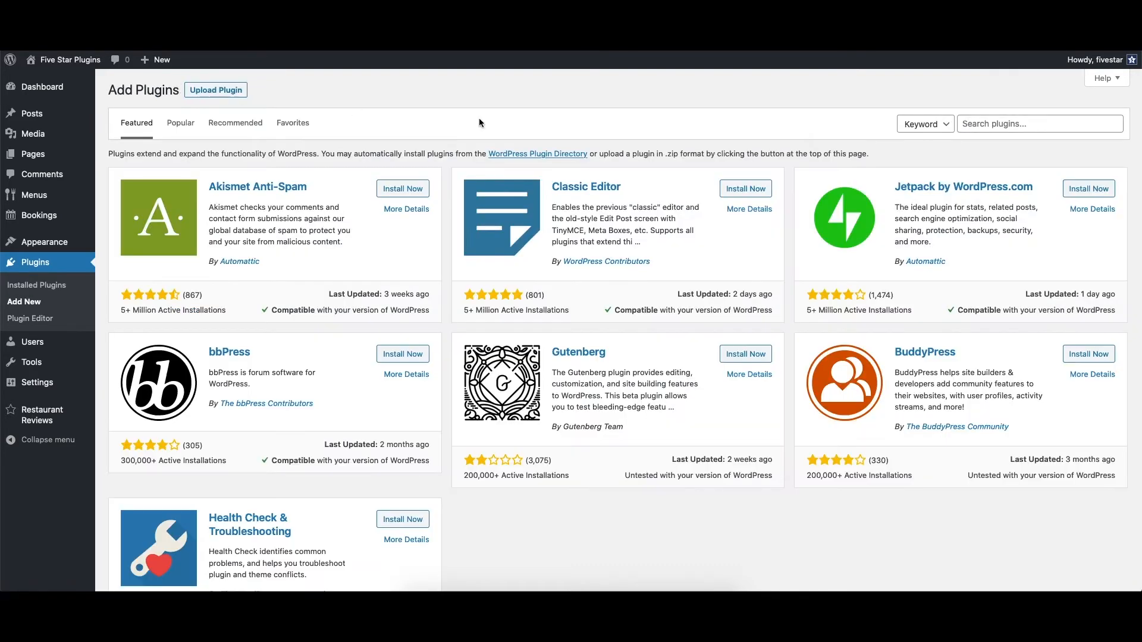
{"action": "type", "text": "business pro"}
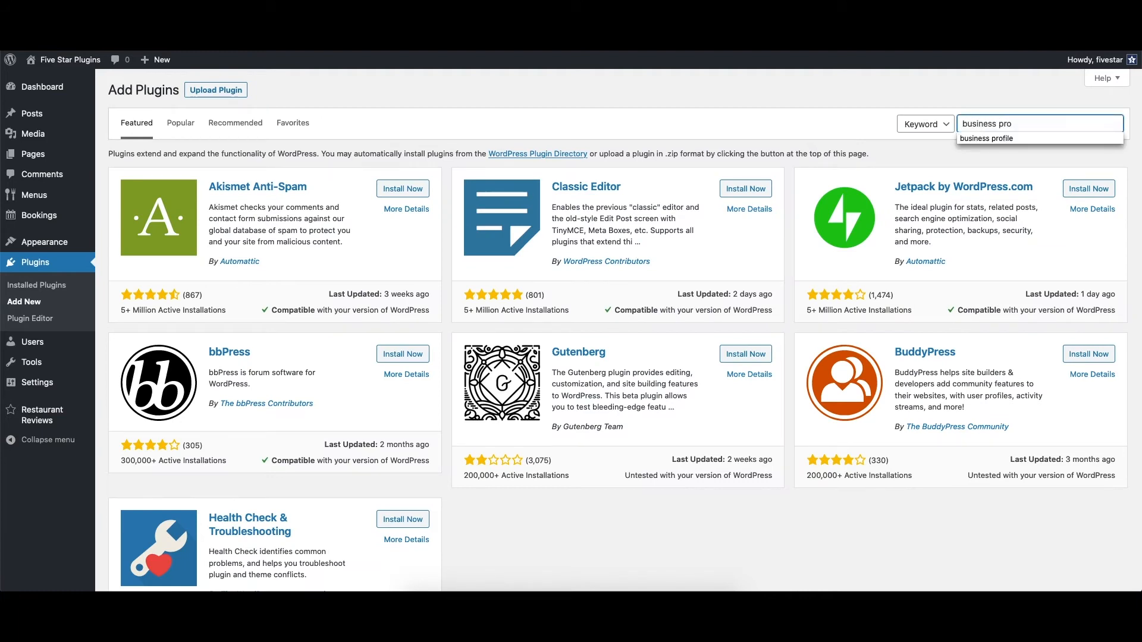
{"action": "left_click", "coordinate": [987, 139]}
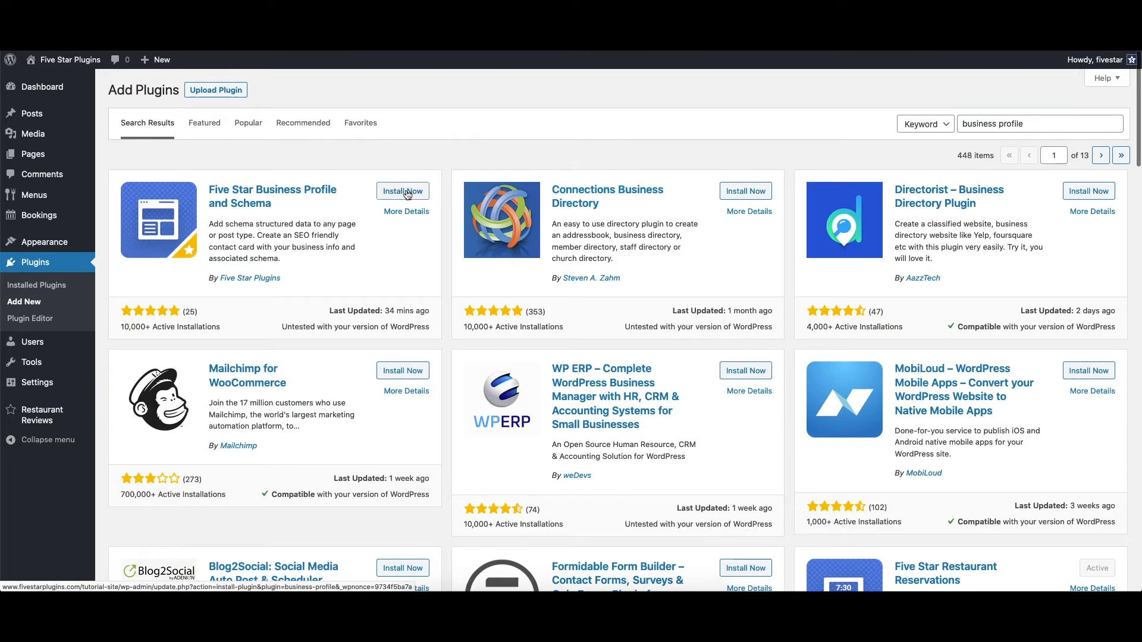
{"action": "left_click", "coordinate": [402, 191]}
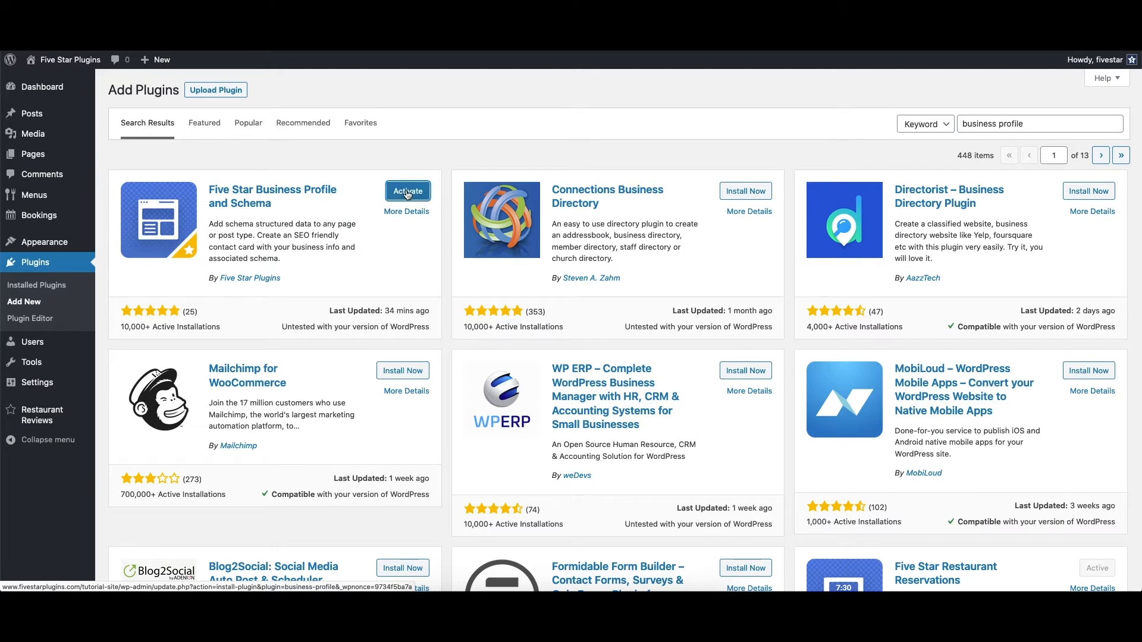
{"action": "left_click", "coordinate": [407, 191]}
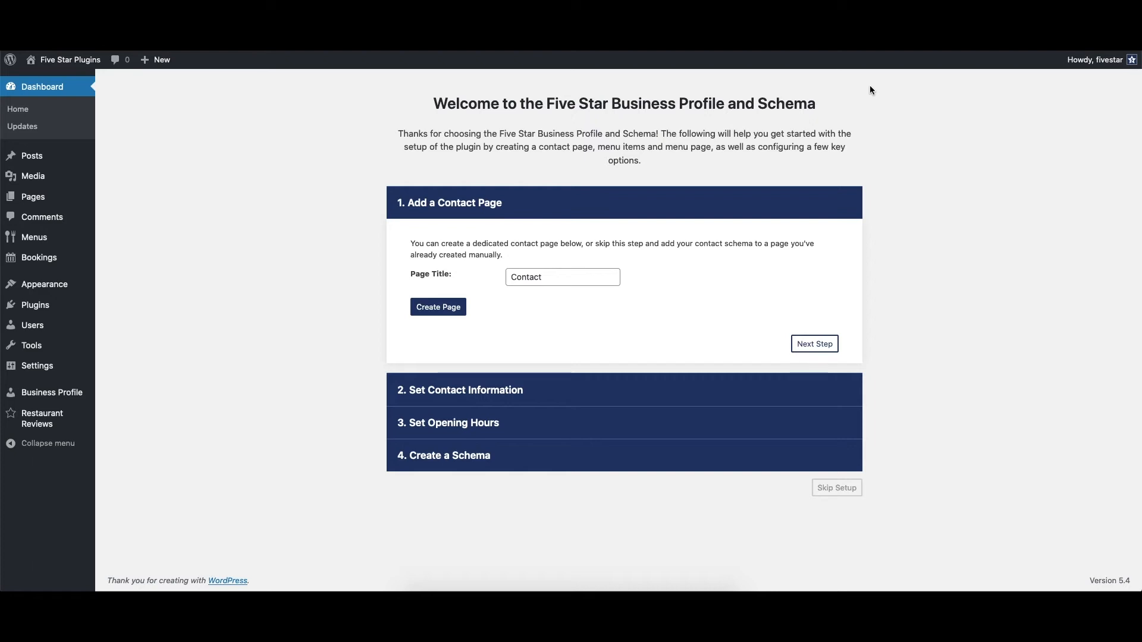
{"action": "mouse_move", "coordinate": [668, 220]}
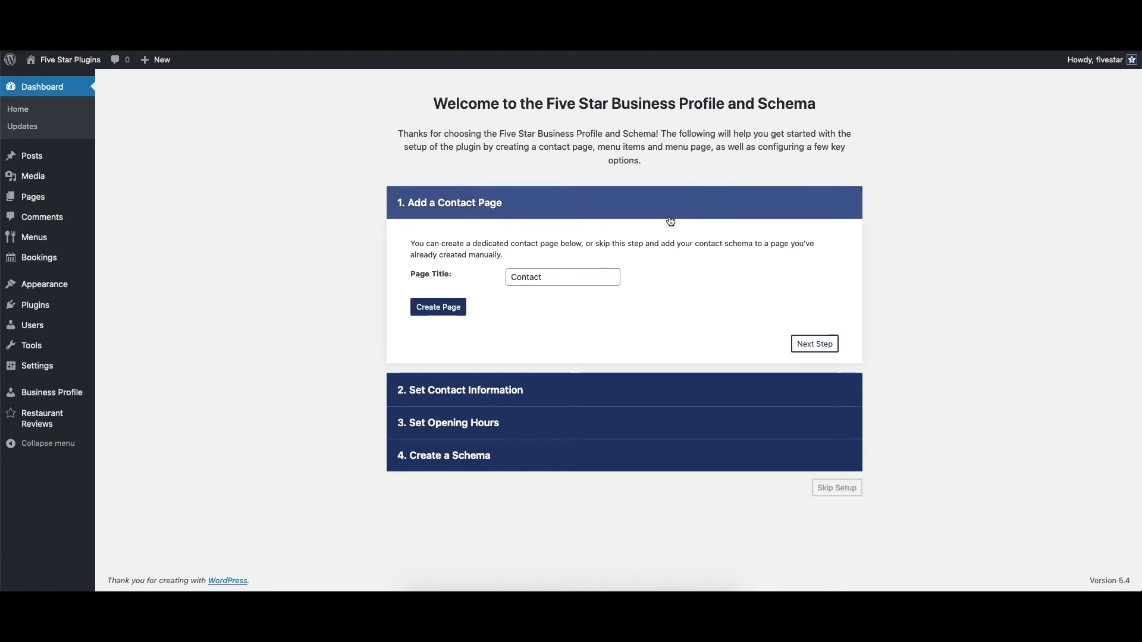
Set the wizard's Page Title to 'Contact Page' and create the page
{"action": "left_click", "coordinate": [561, 276]}
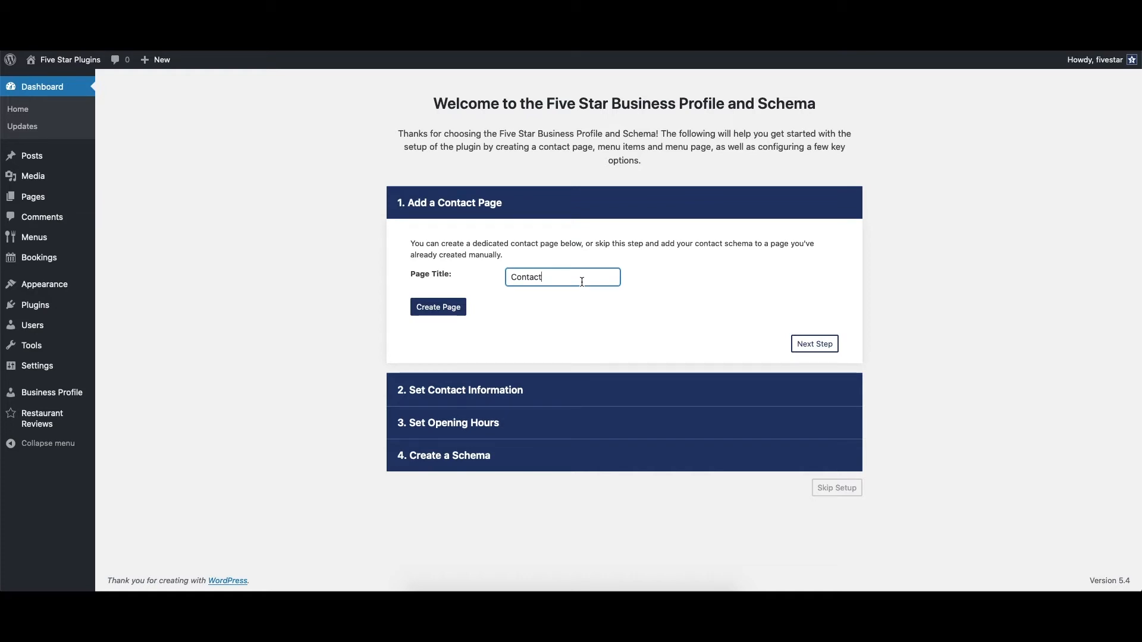
{"action": "type", "text": "Page"}
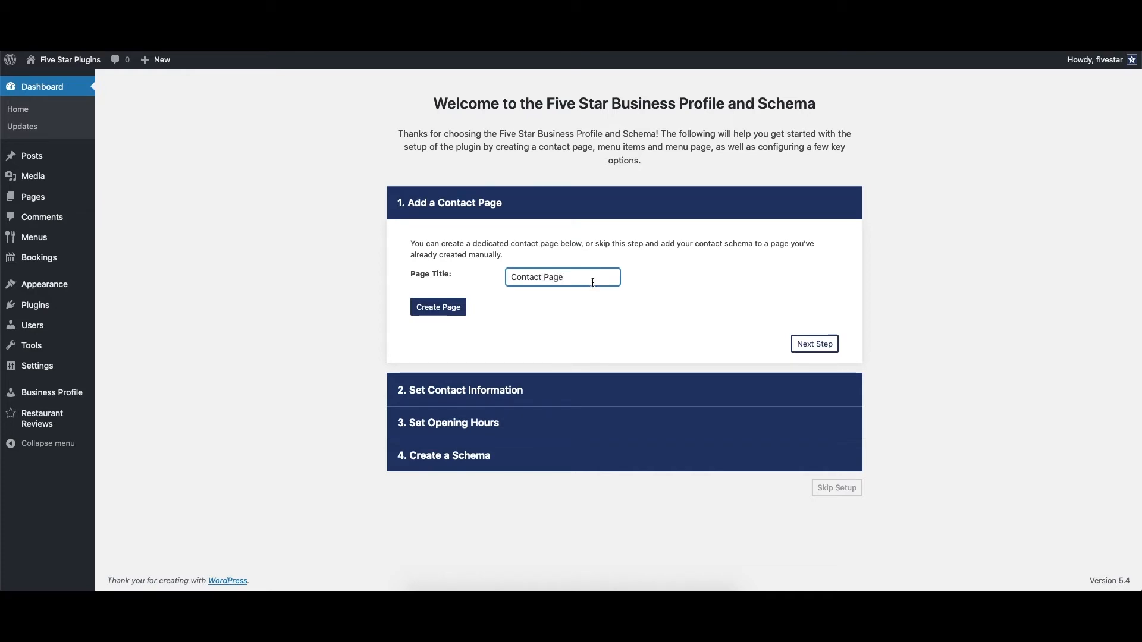
{"action": "left_click", "coordinate": [813, 343]}
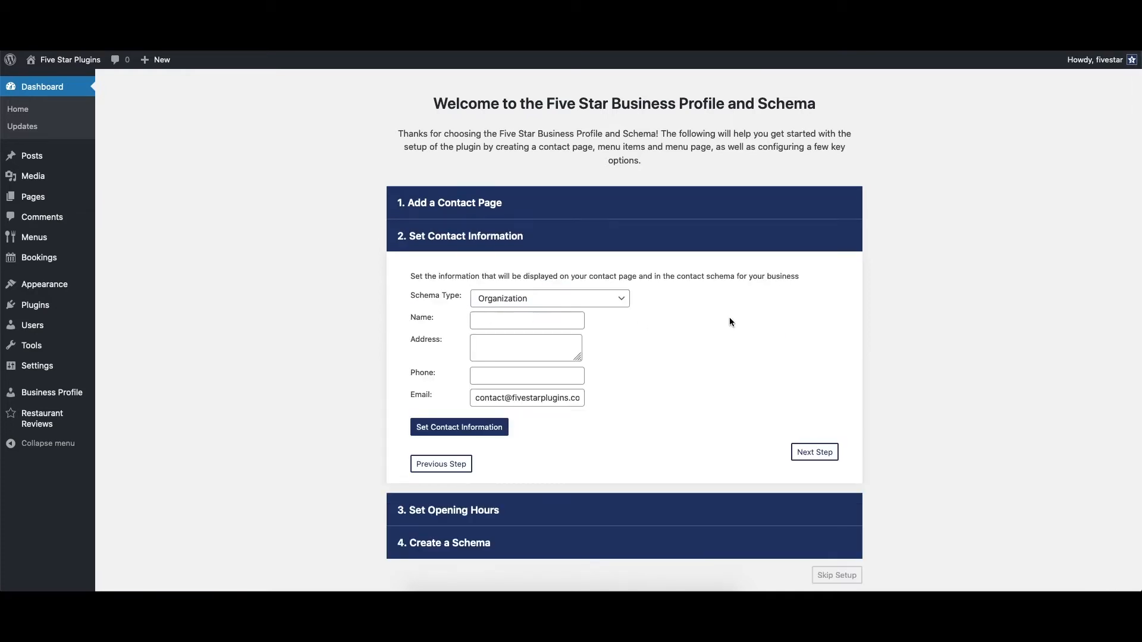
Save contact info: schema Corporation, name My Biz, address 123 Some Street, phone 123456
{"action": "scroll", "scroll_direction": "down", "scroll_amount": 3}
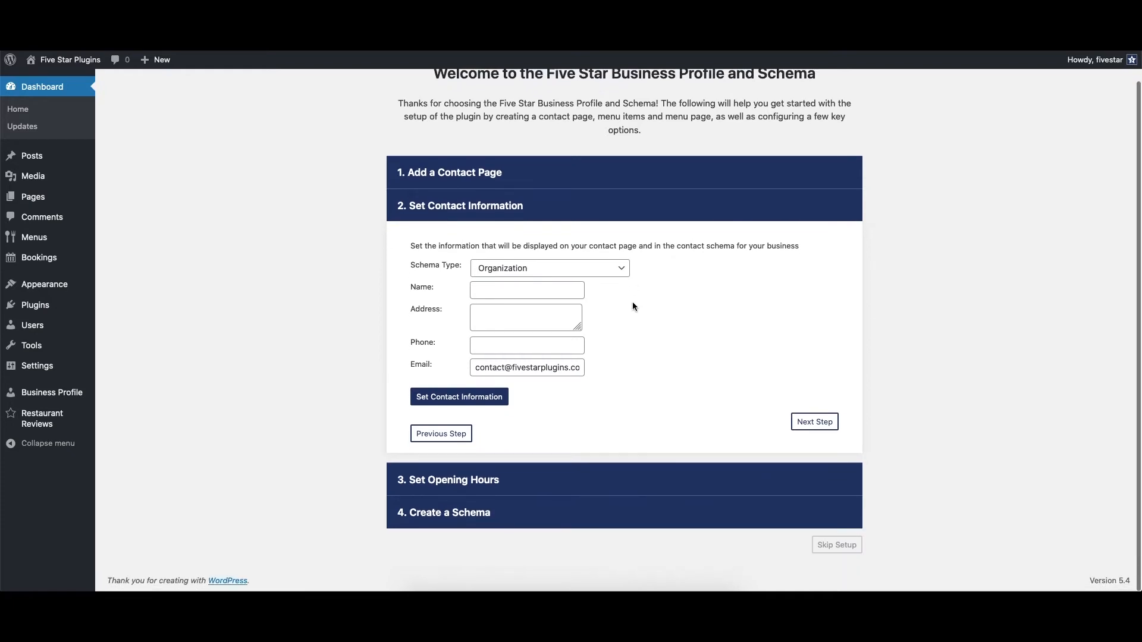
{"action": "mouse_move", "coordinate": [636, 306]}
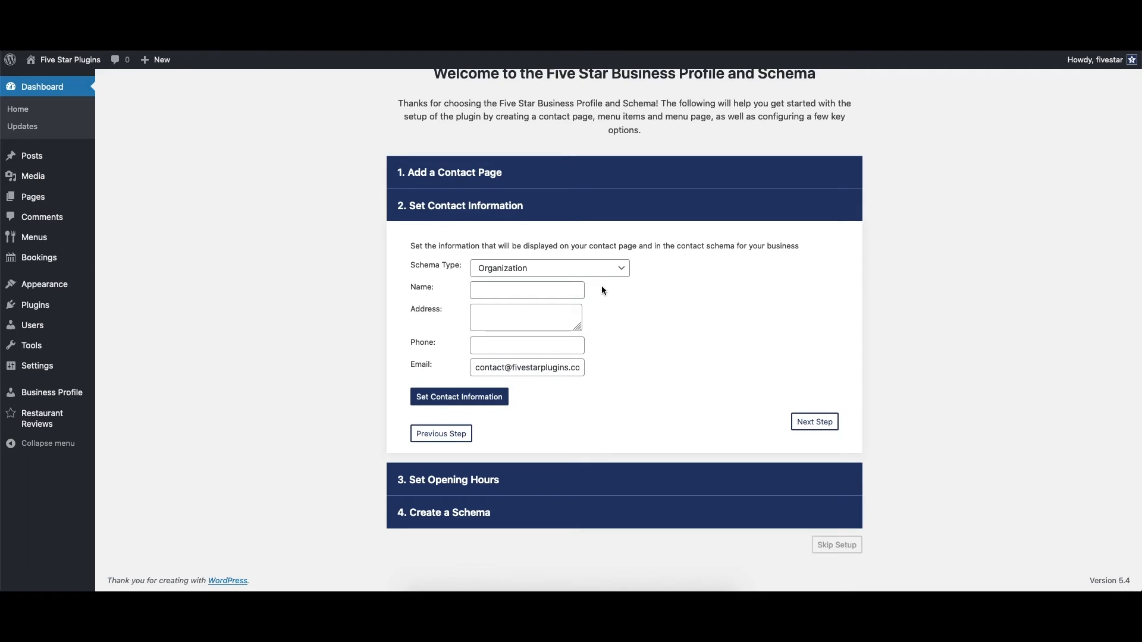
{"action": "left_click", "coordinate": [548, 268]}
{"action": "type", "text": "M"}
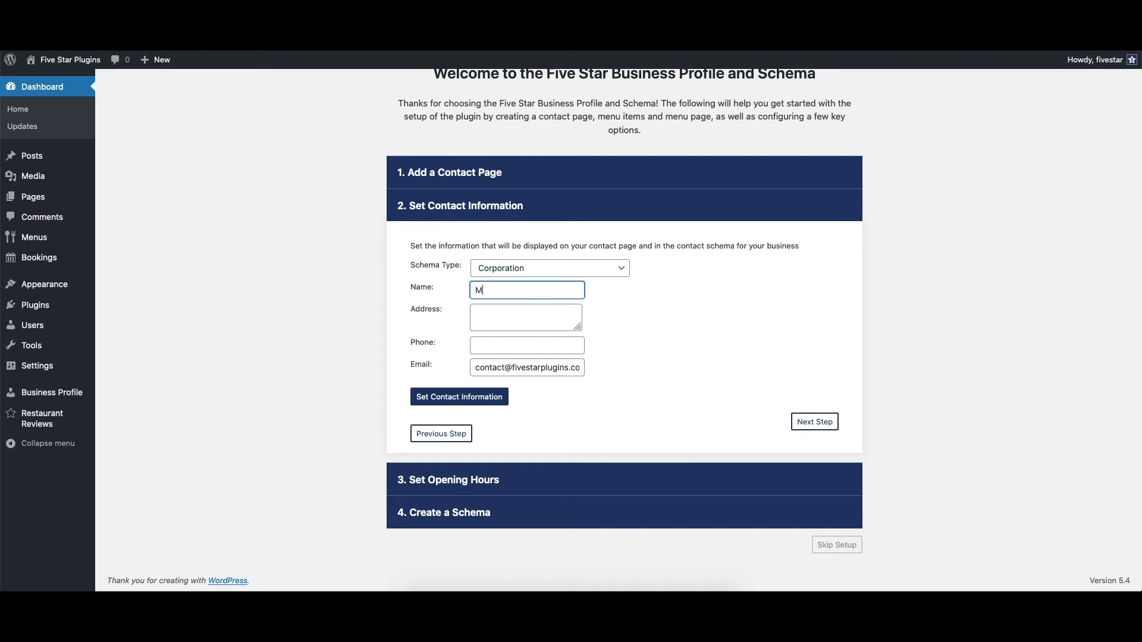
{"action": "left_click", "coordinate": [525, 317]}
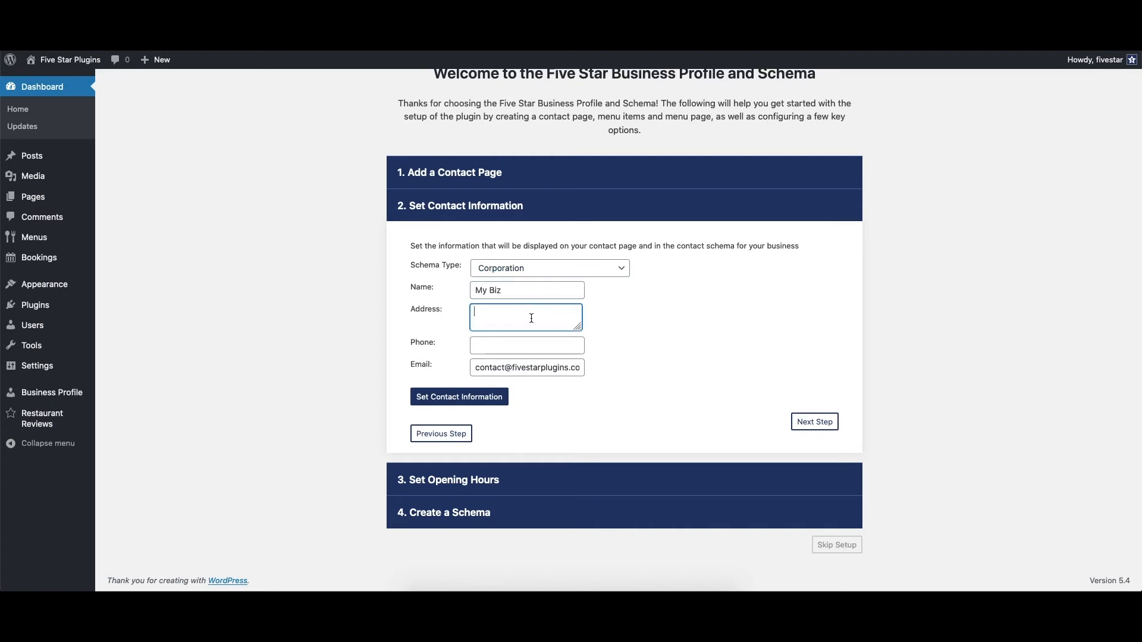
{"action": "type", "text": "123 Some Street"}
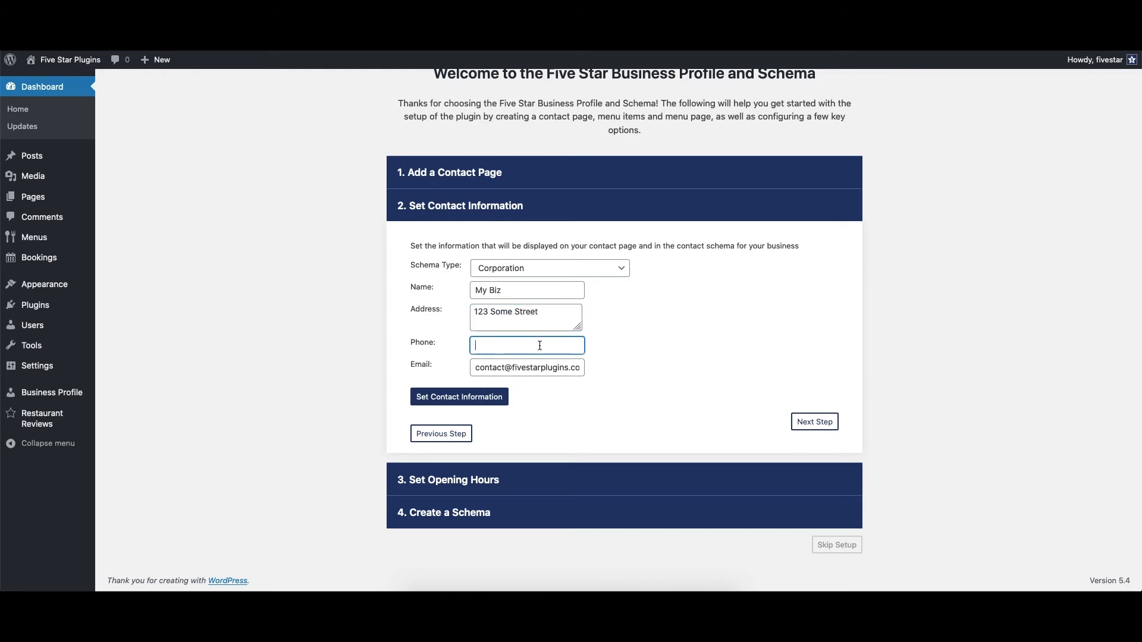
{"action": "type", "text": "123456"}
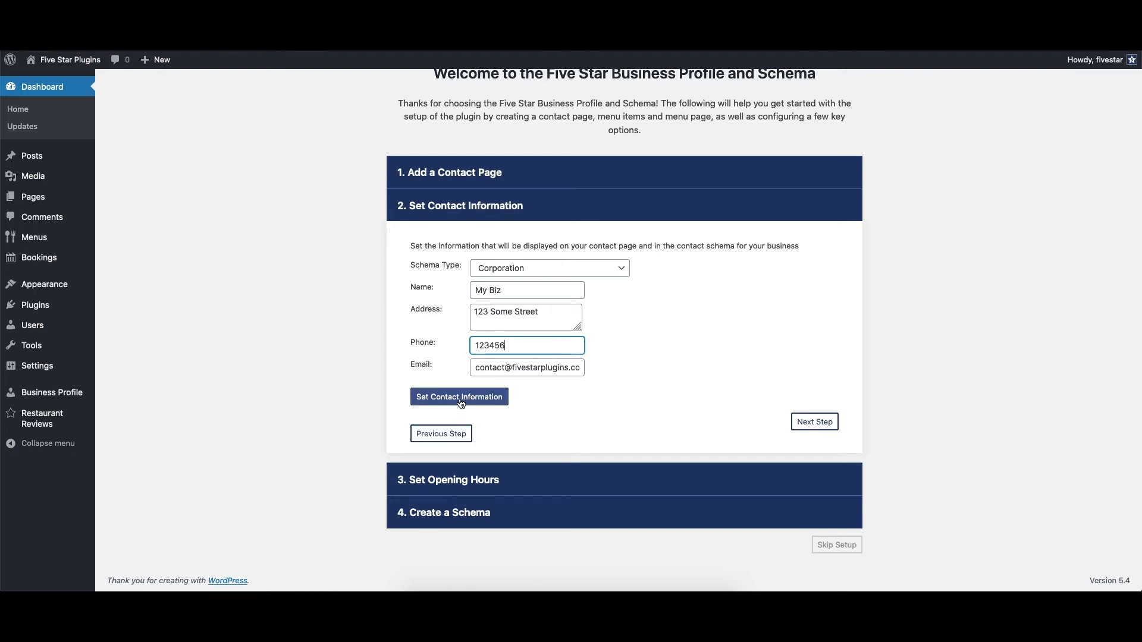
{"action": "left_click", "coordinate": [458, 397]}
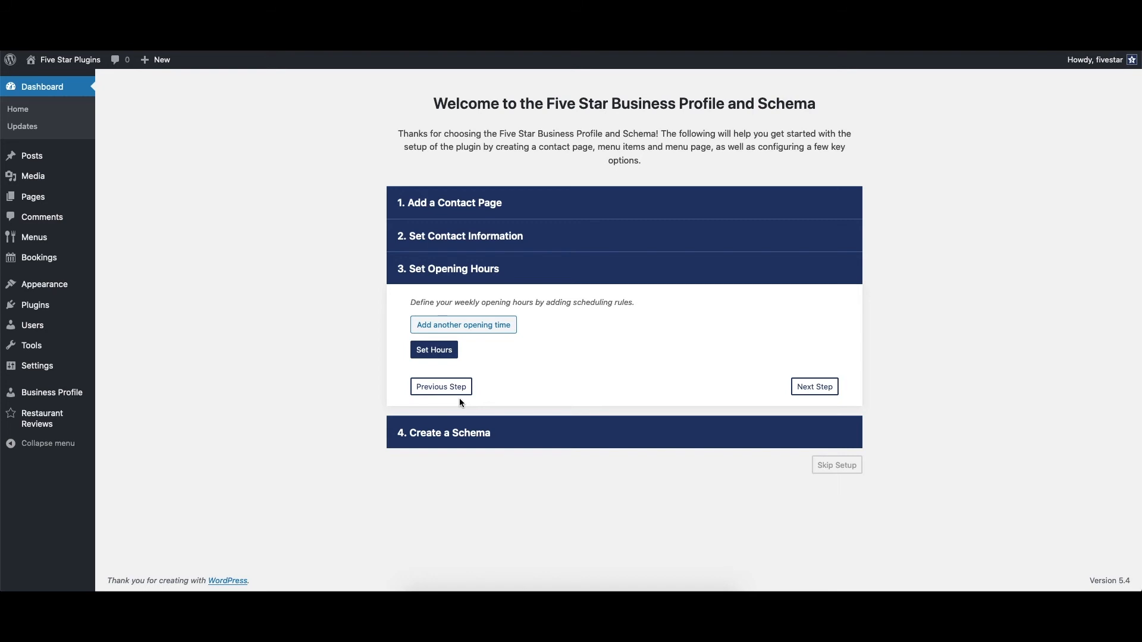
Add a weekly Mo–Fr opening-hours rule starting 3:00 AM and set the hours
{"action": "left_click", "coordinate": [463, 324]}
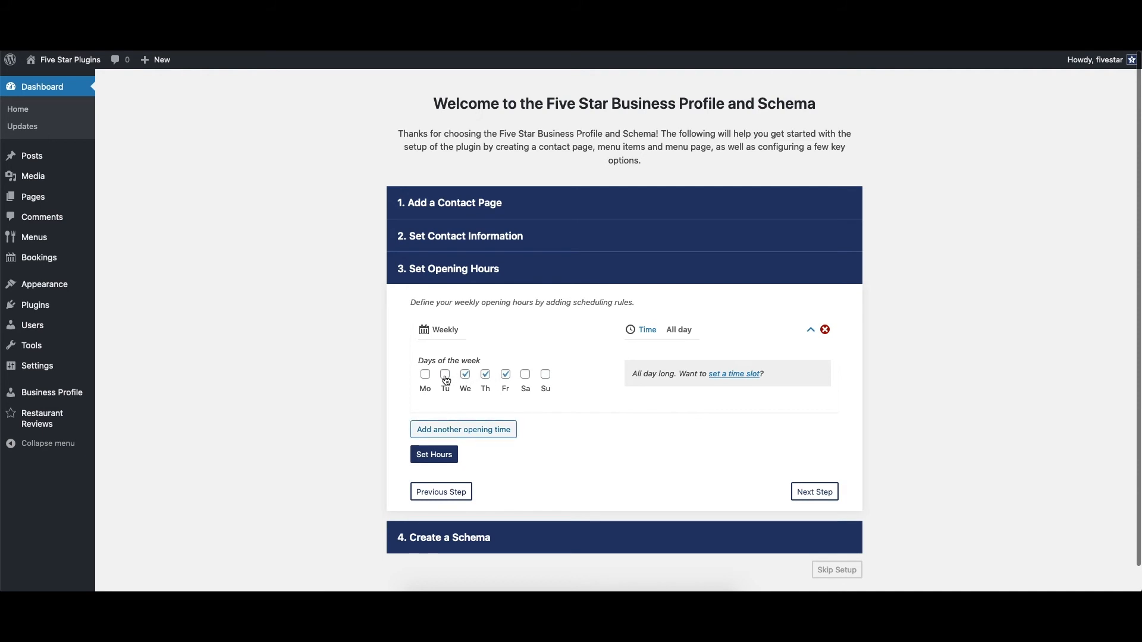
{"action": "left_click", "coordinate": [733, 377]}
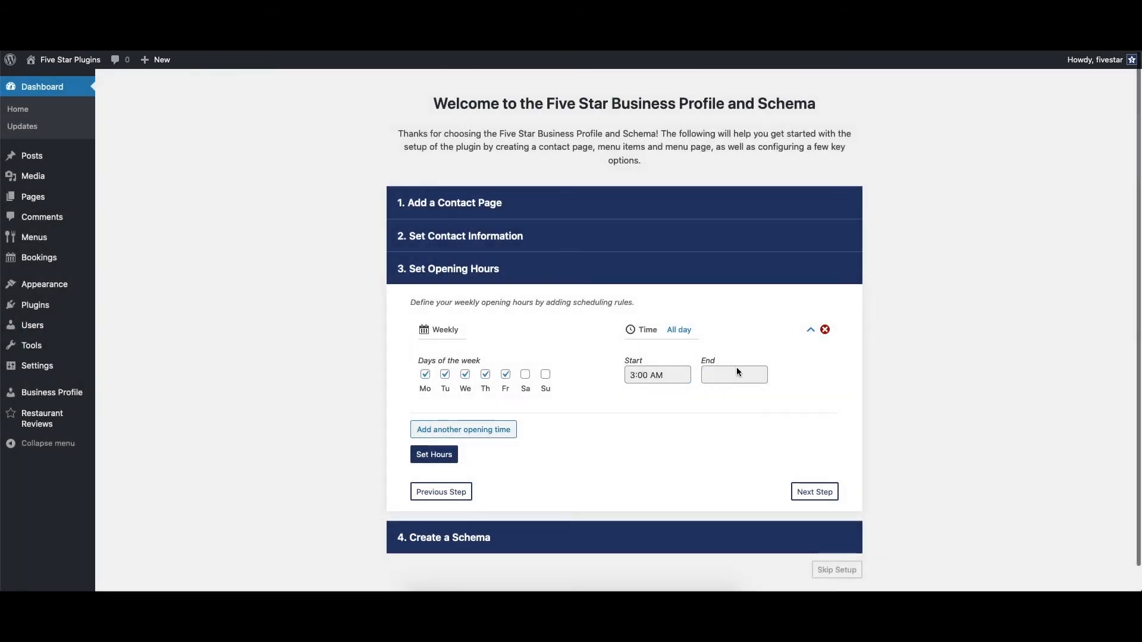
{"action": "left_click", "coordinate": [733, 374]}
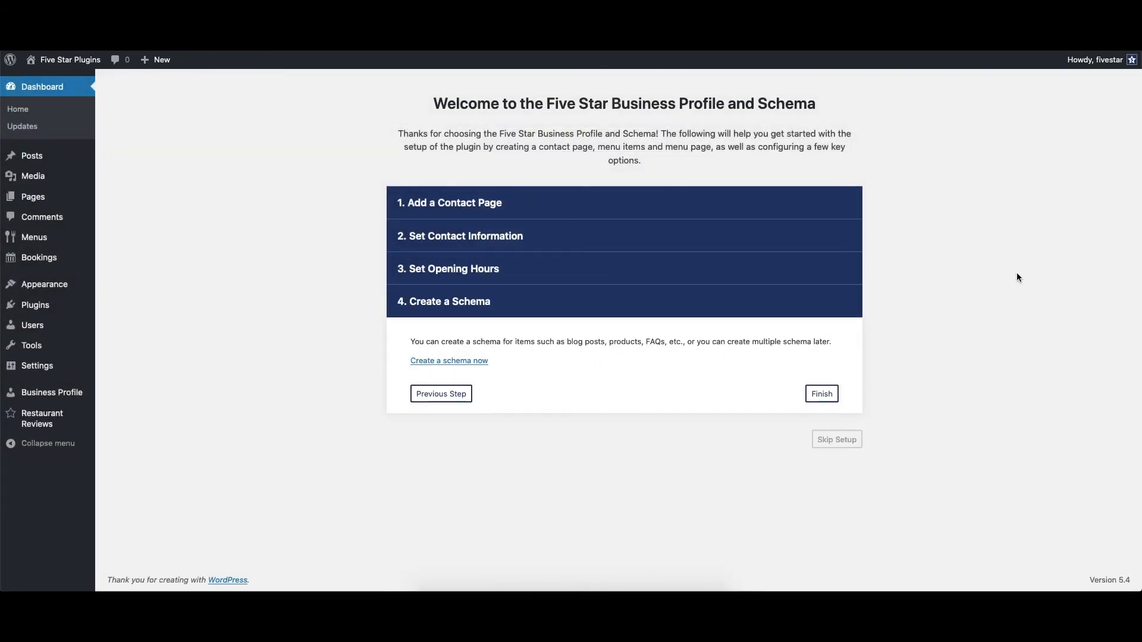
Create a schema titled 'My new schema' with type Corporation targeting Pages
{"action": "left_click", "coordinate": [449, 360]}
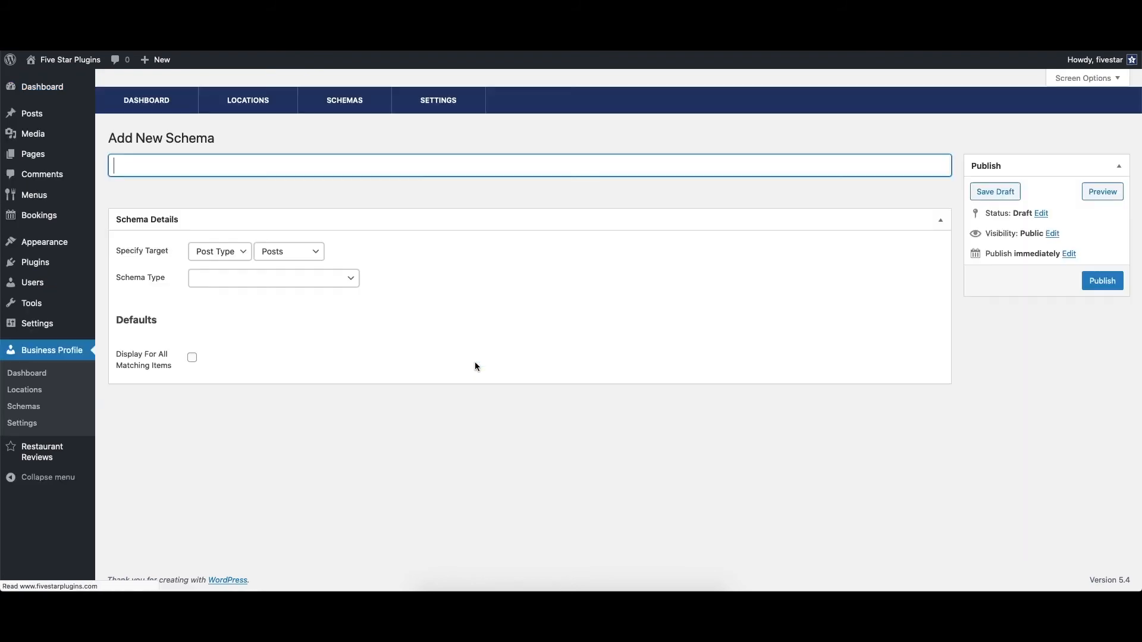
{"action": "type", "text": "M"}
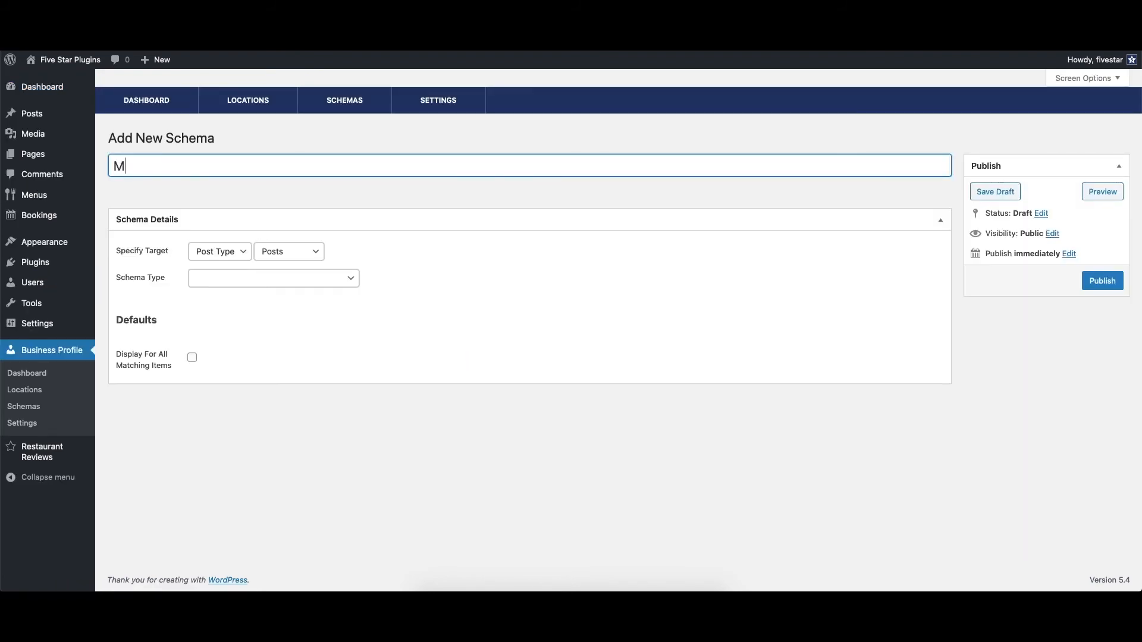
{"action": "type", "text": "y new schema"}
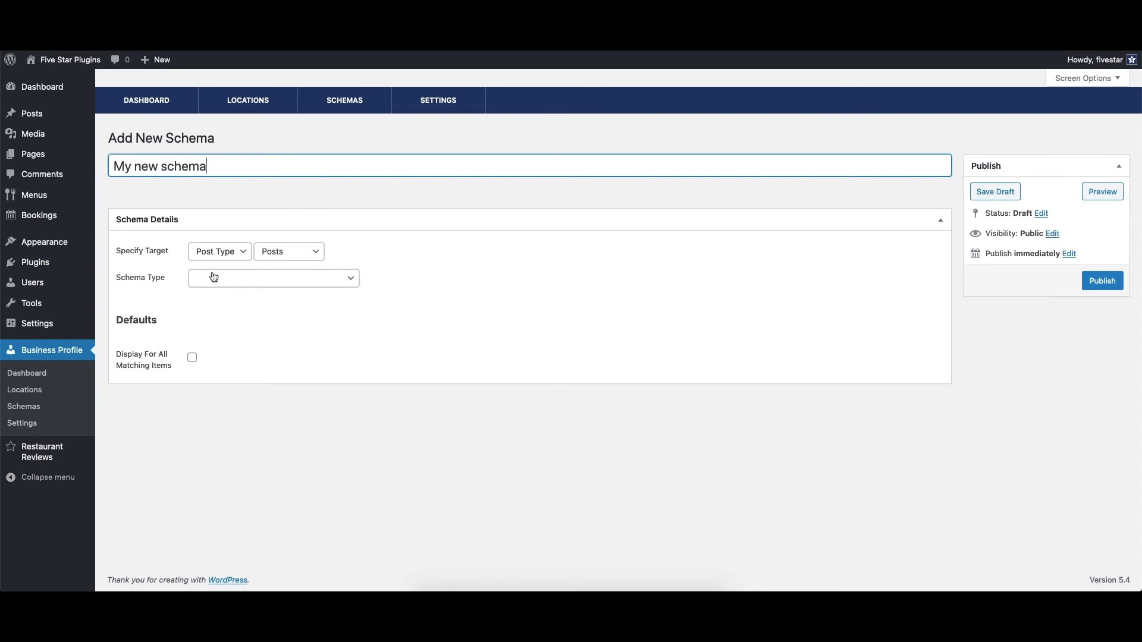
{"action": "left_click", "coordinate": [273, 278]}
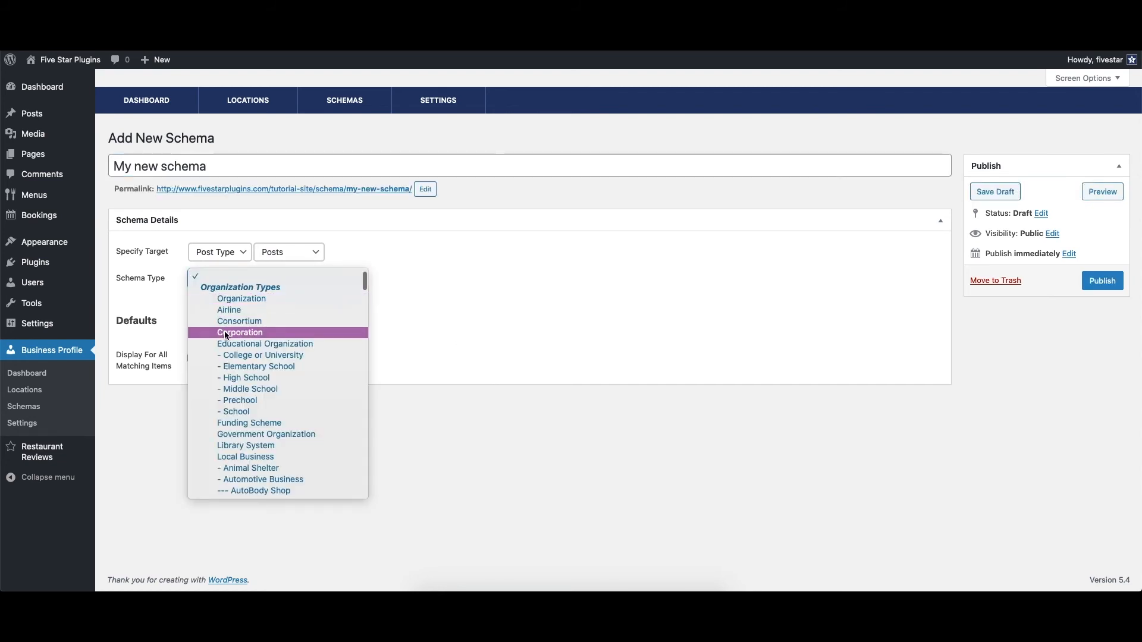
{"action": "left_click", "coordinate": [240, 331]}
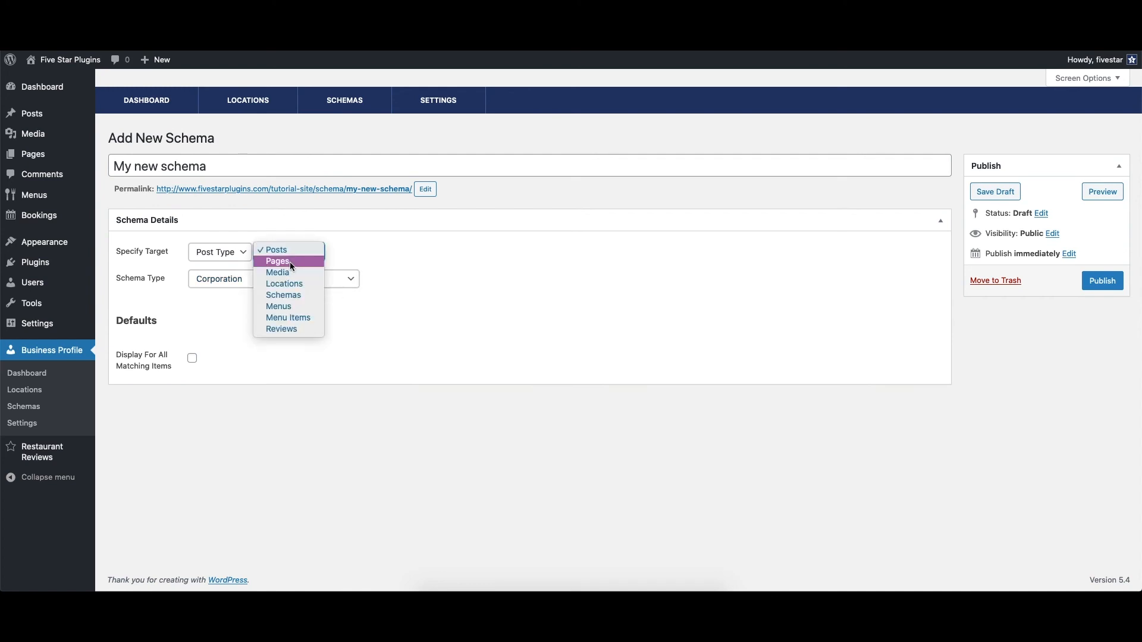
{"action": "left_click", "coordinate": [277, 262]}
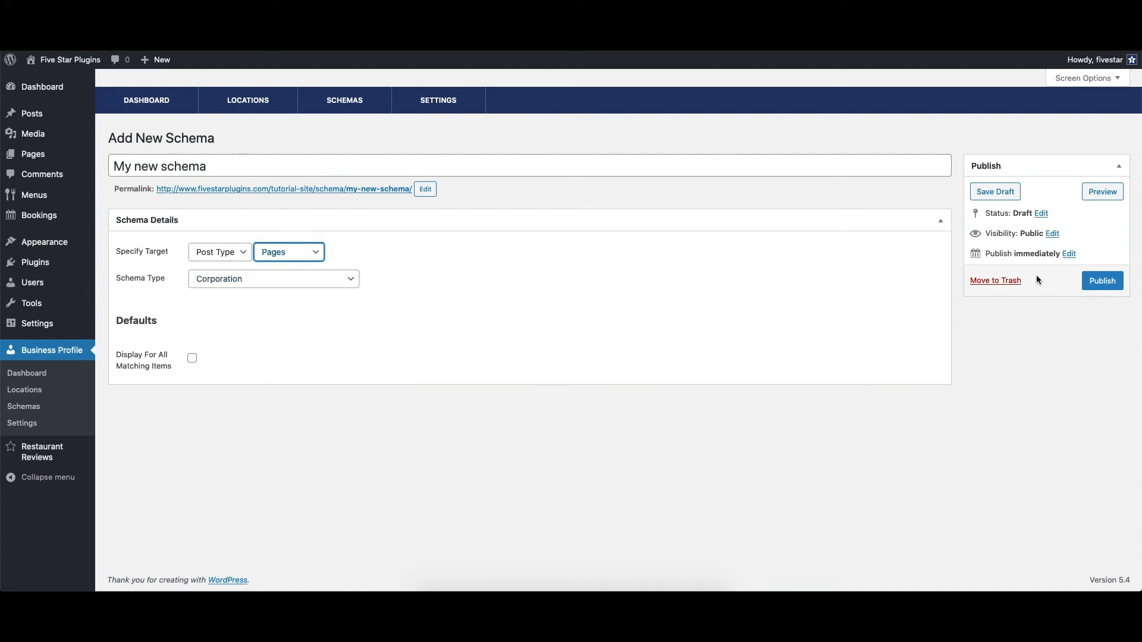
{"action": "mouse_move", "coordinate": [810, 468]}
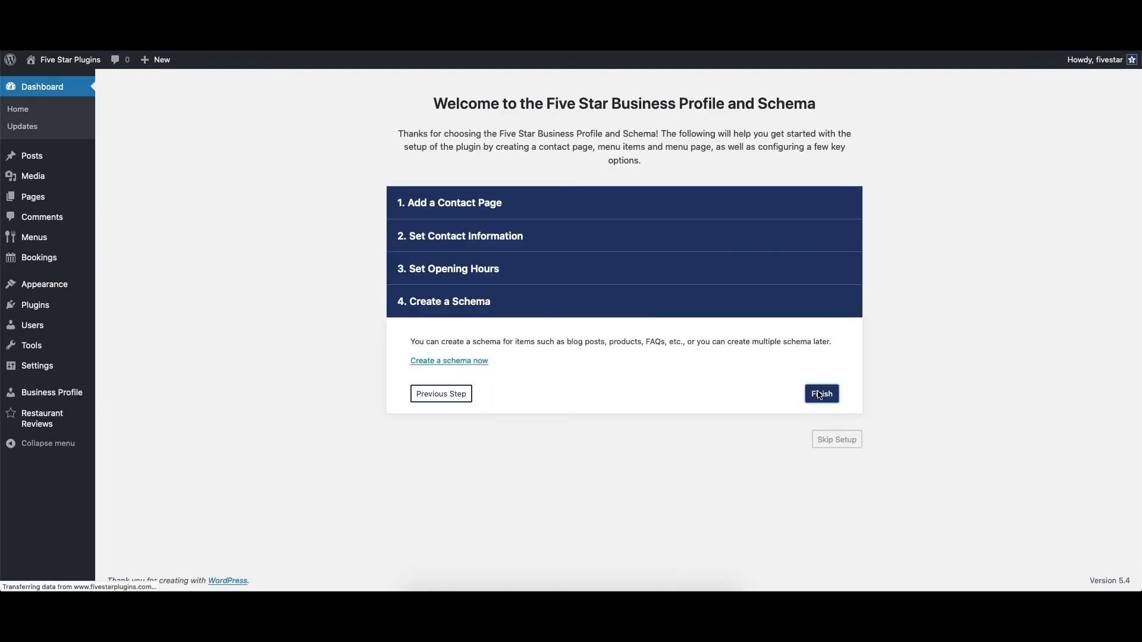
Finish the wizard to land on the plugin dashboard listing three locations
{"action": "left_click", "coordinate": [821, 394]}
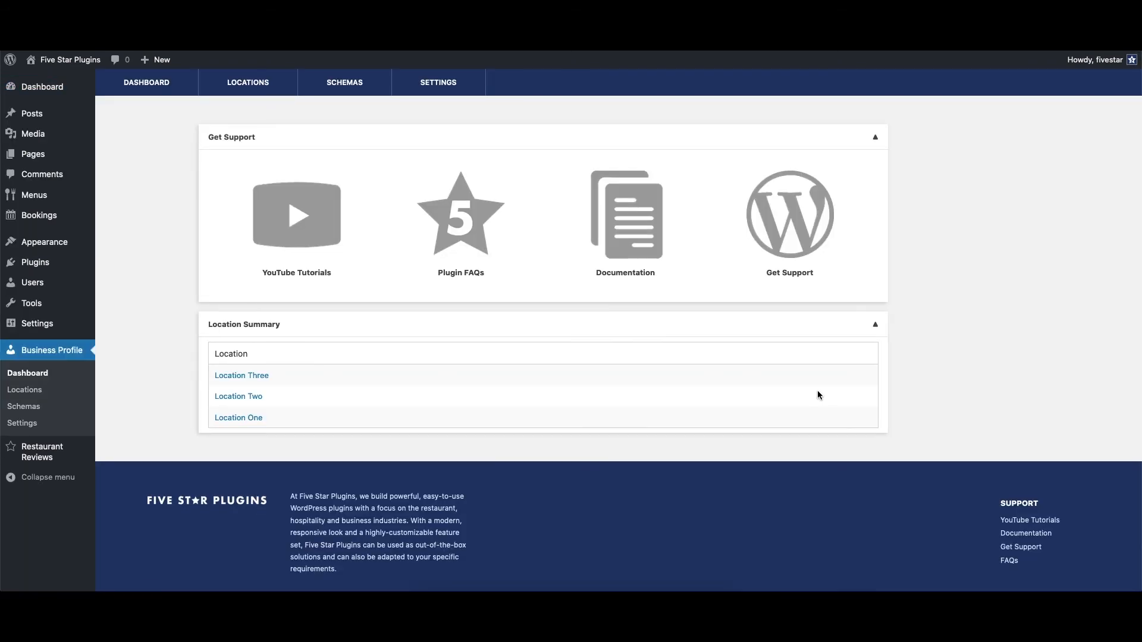